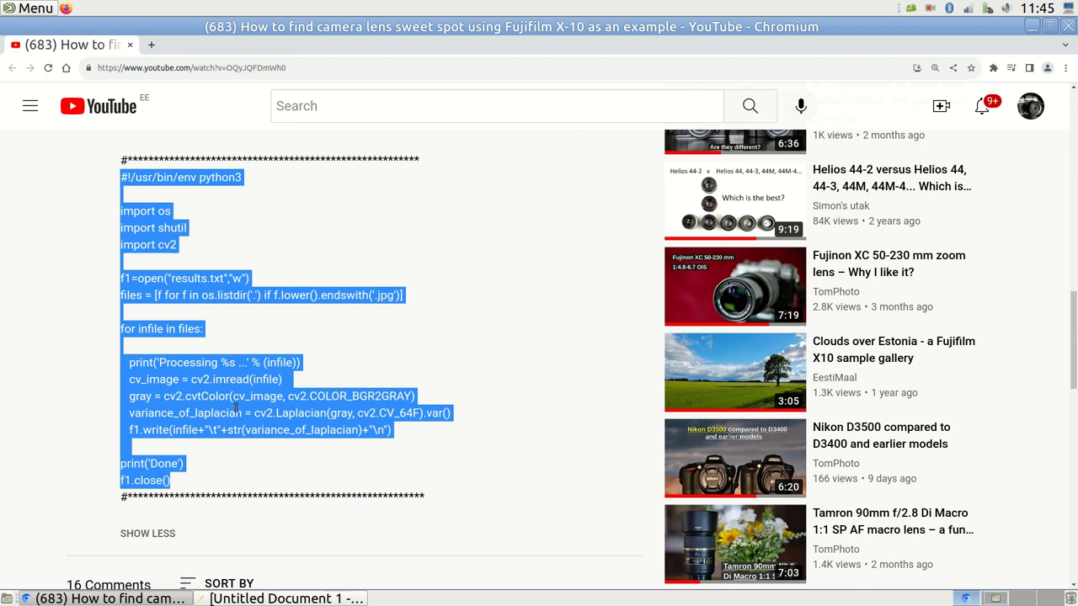
Select the Python lens-sharpness script in the YouTube video description
click(278, 597)
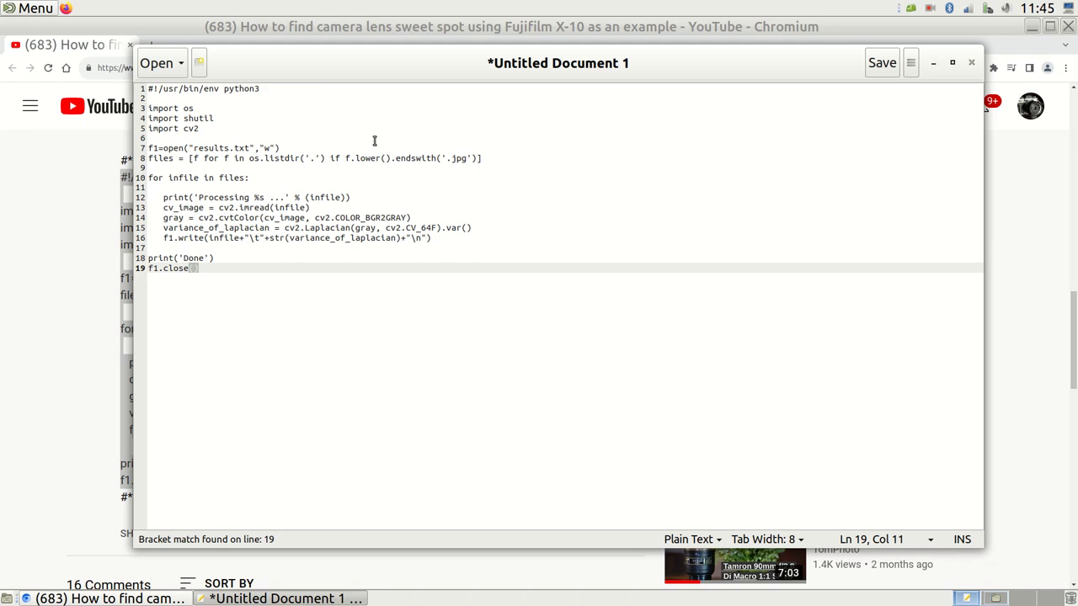
mouse_move(882, 63)
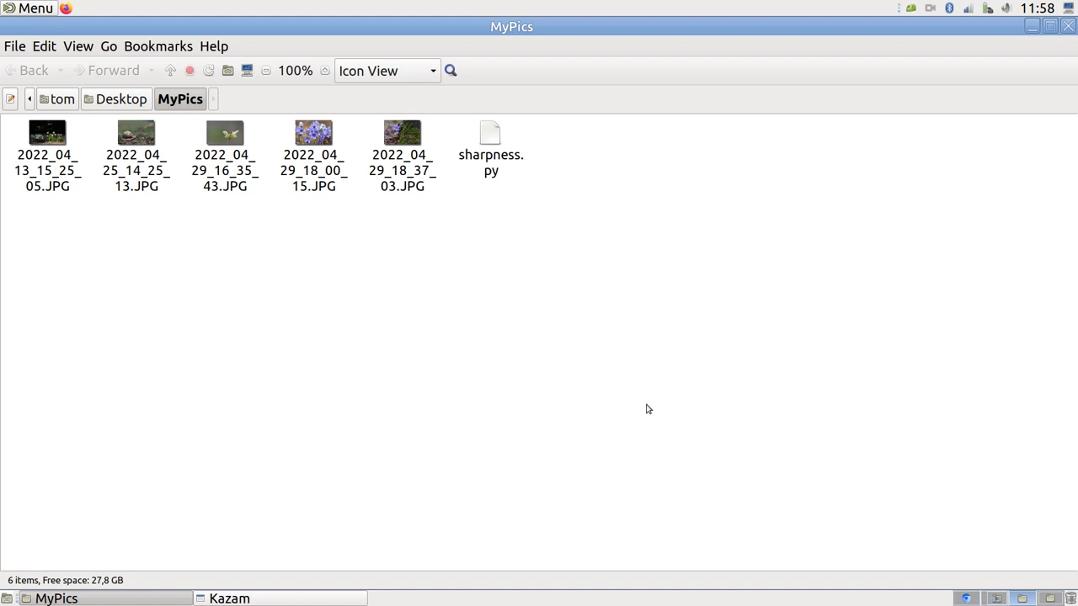
mouse_move(351, 328)
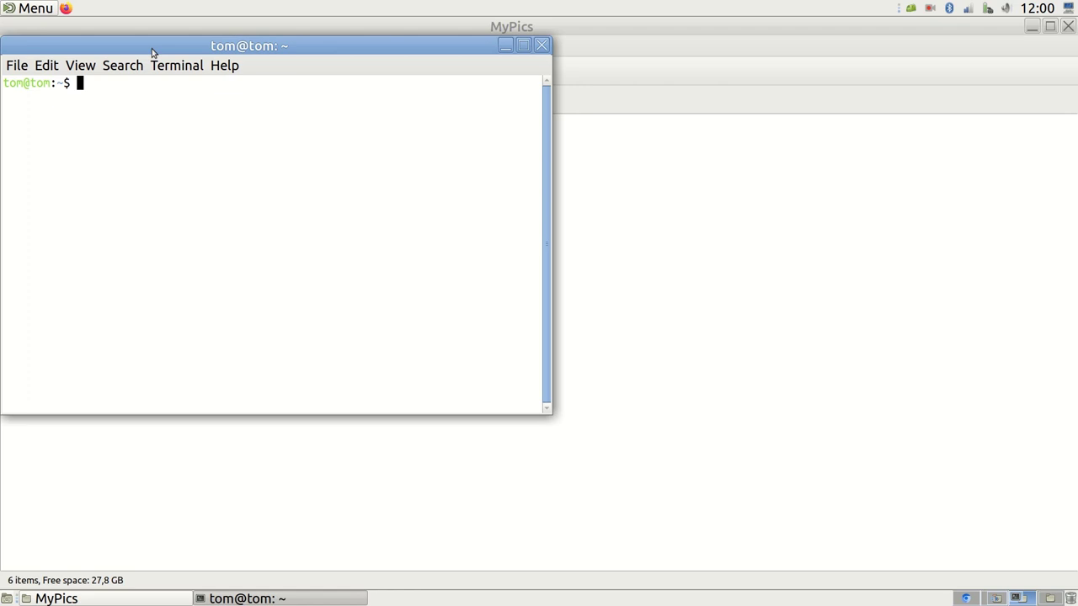
Change the terminal's working directory to Desktop/MyPics with cd
text(cd Desk)
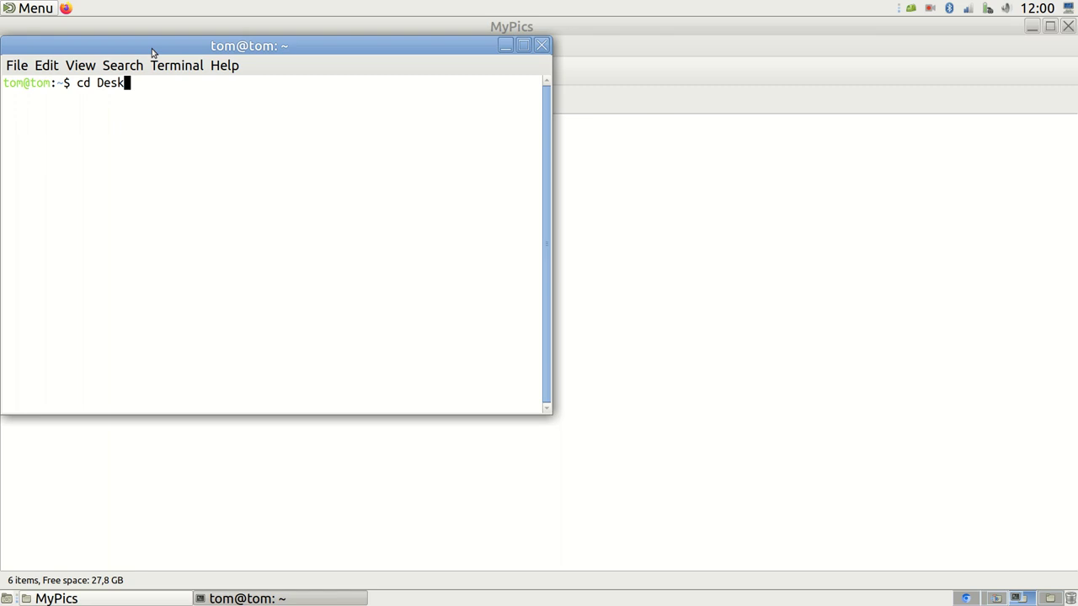
key(Return)
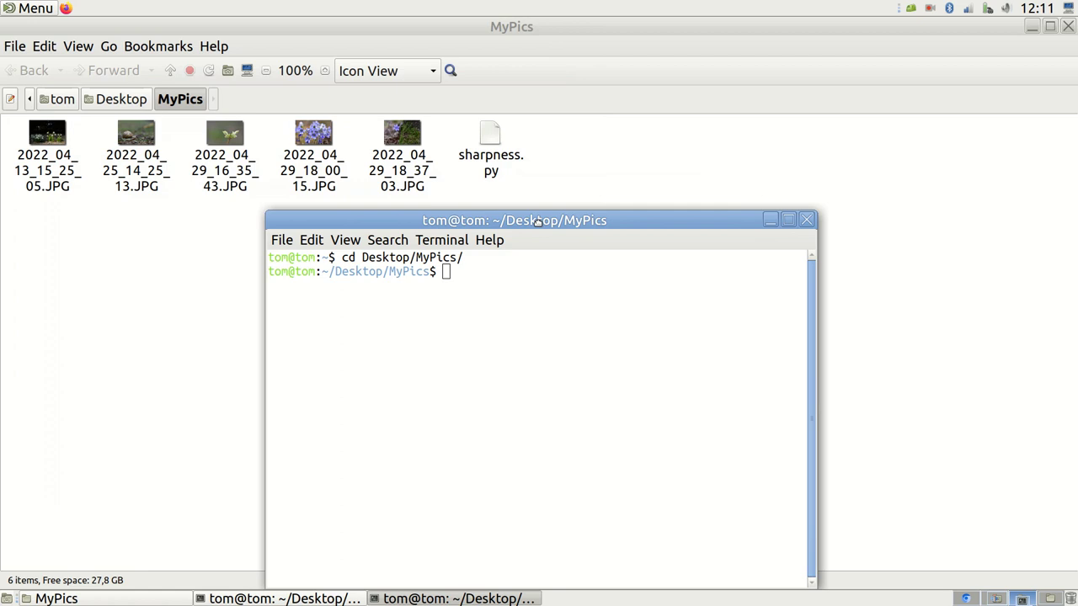
Run 'python3 sharpness.py' in MyPics to generate results.txt
text(pyth)
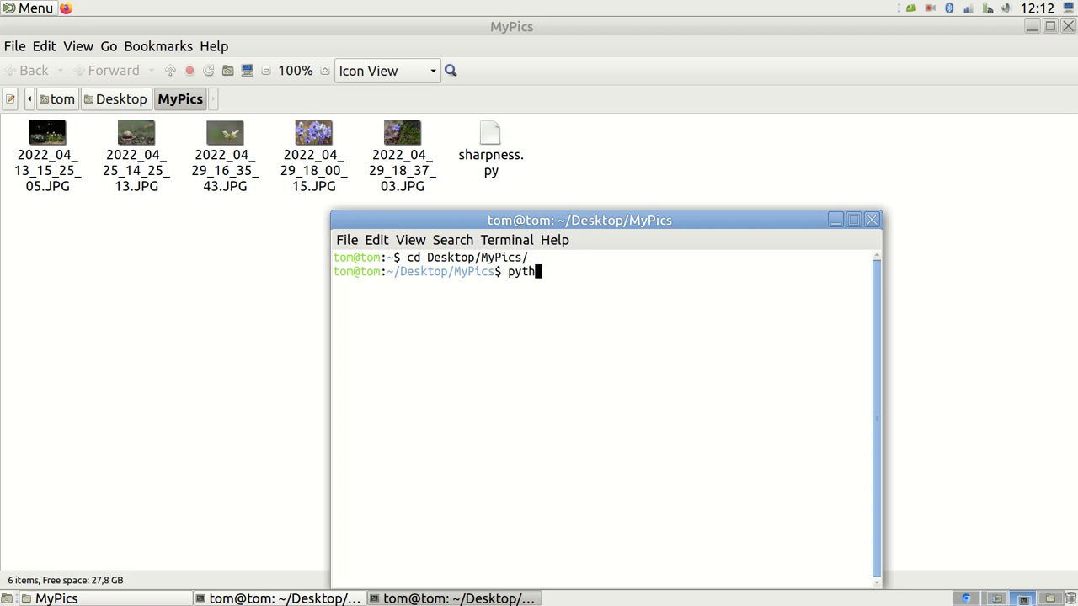
text(on3 sharpness.py)
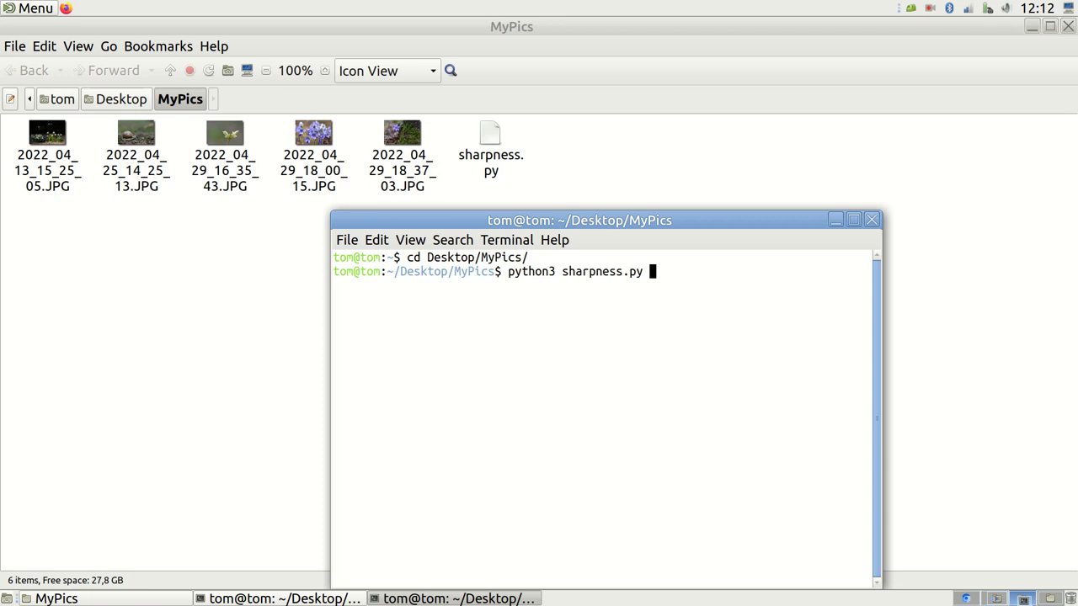
key(Return)
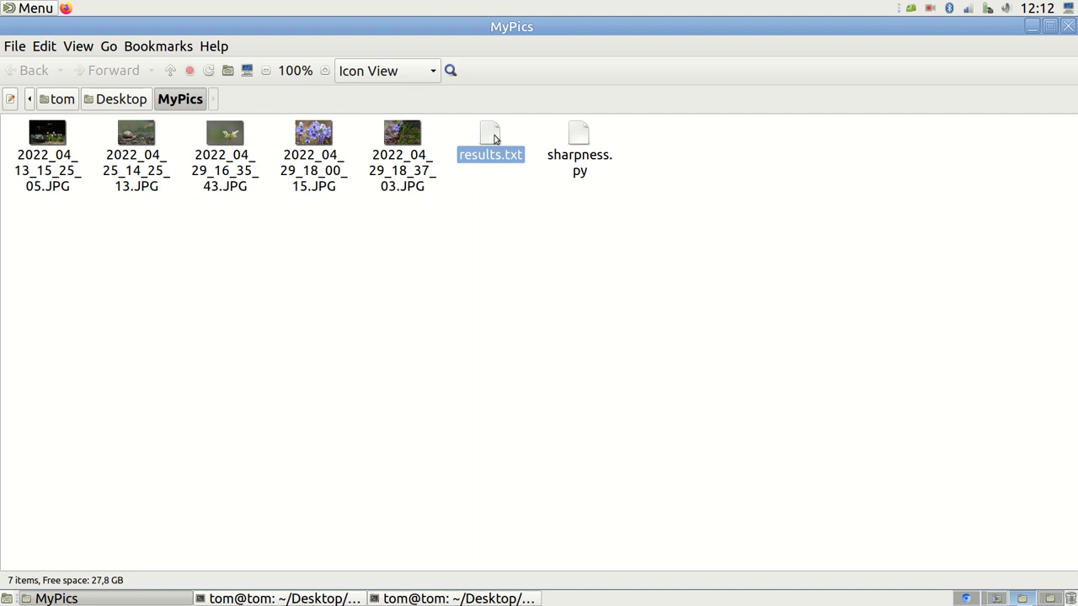
Open results.txt in gedit and select all five photos' sharpness scores
double_click(491, 138)
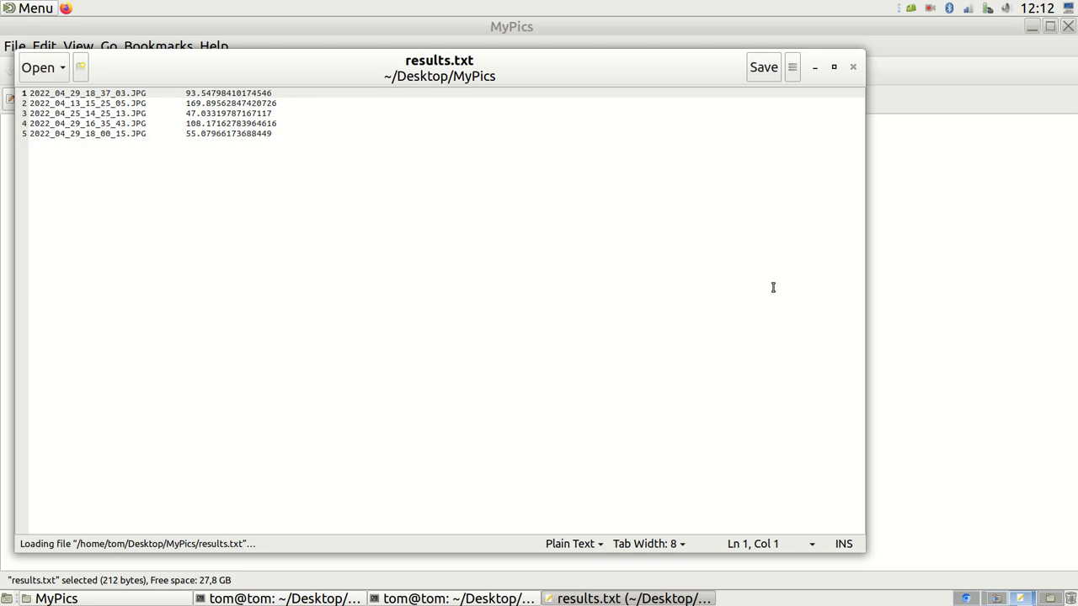
key(ctrl+a)
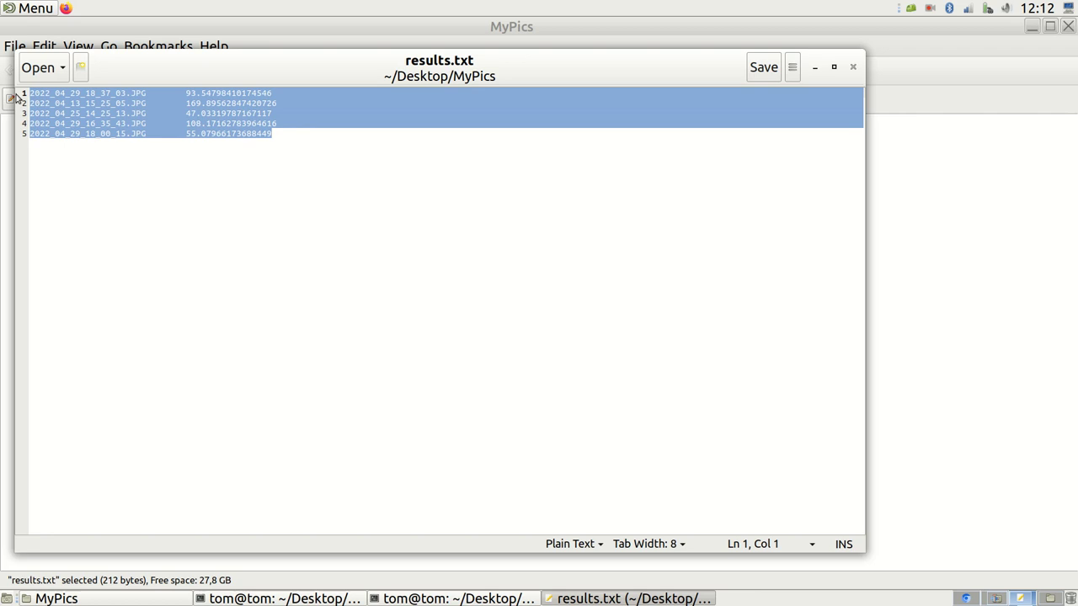